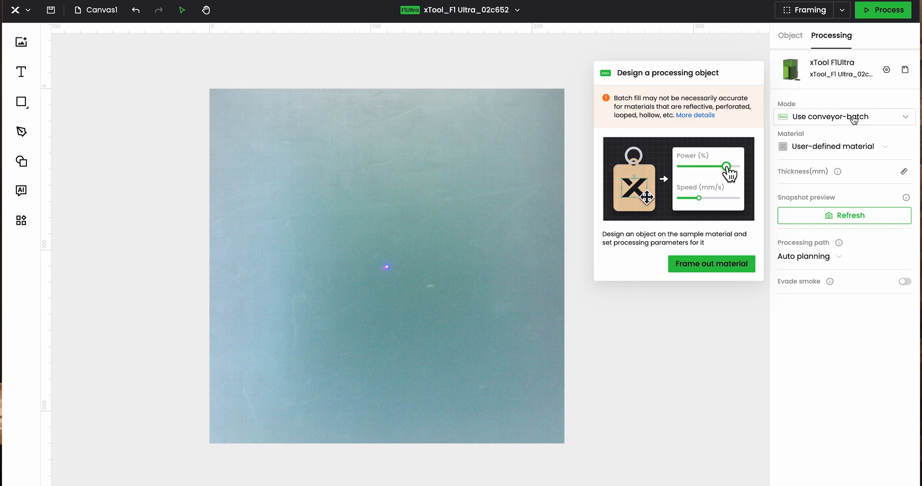
# Step: Keep Use conveyor-batch mode and refresh the snapshot preview to capture the four black cards
pyautogui.click(845, 117)
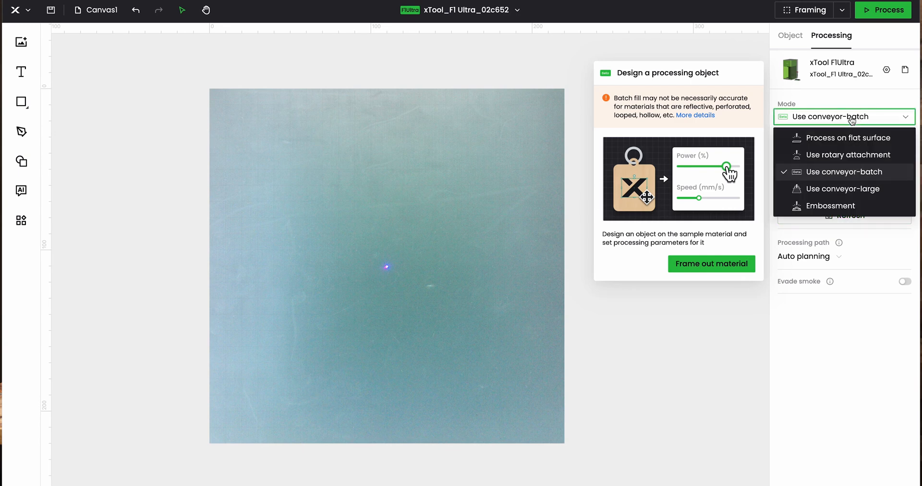
pyautogui.moveTo(866, 174)
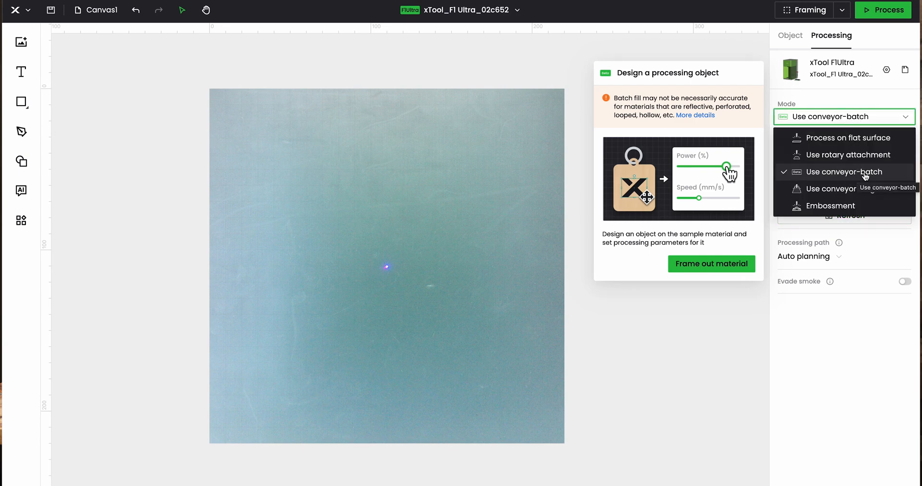
pyautogui.click(845, 172)
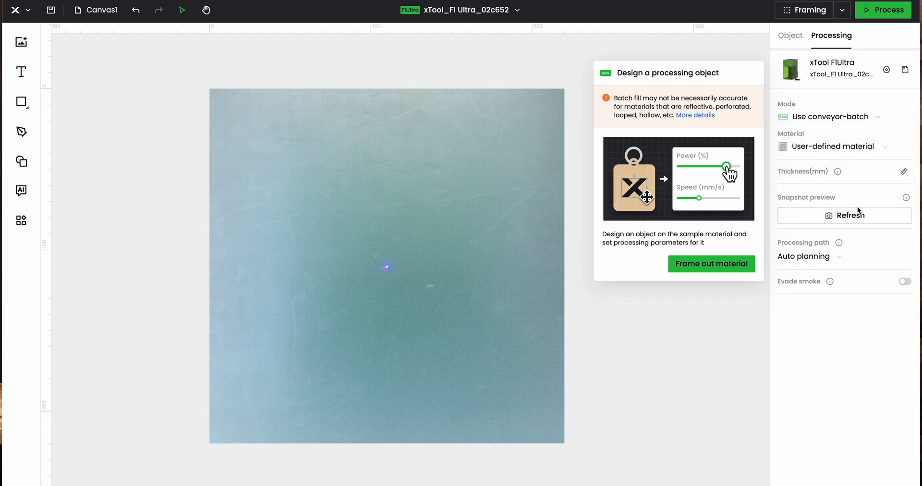
pyautogui.click(845, 215)
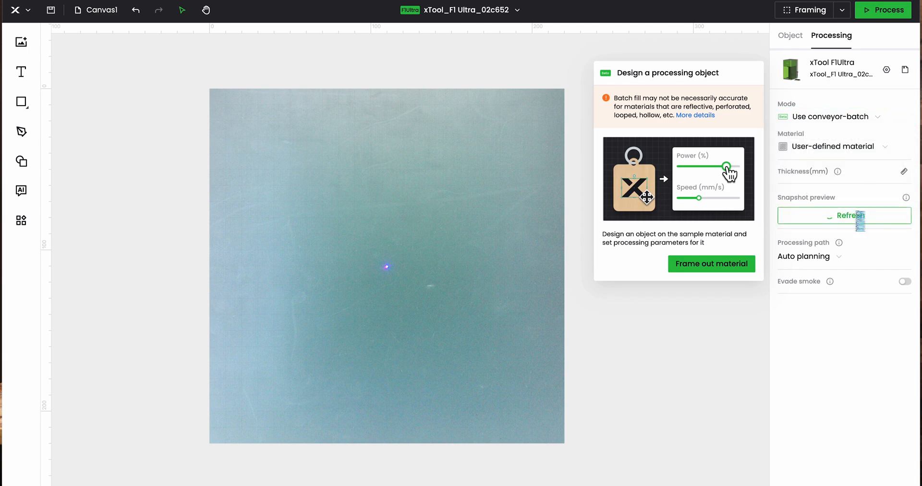
pyautogui.click(851, 215)
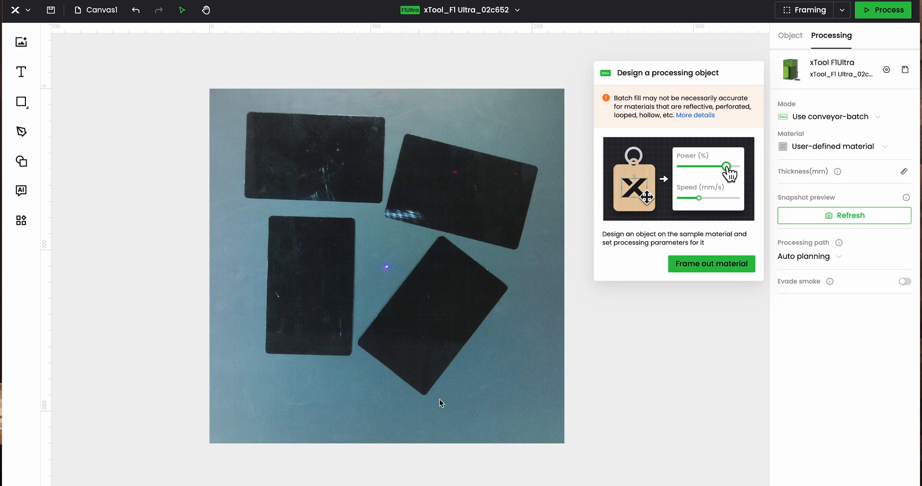
pyautogui.moveTo(317, 141)
pyautogui.write('cc')
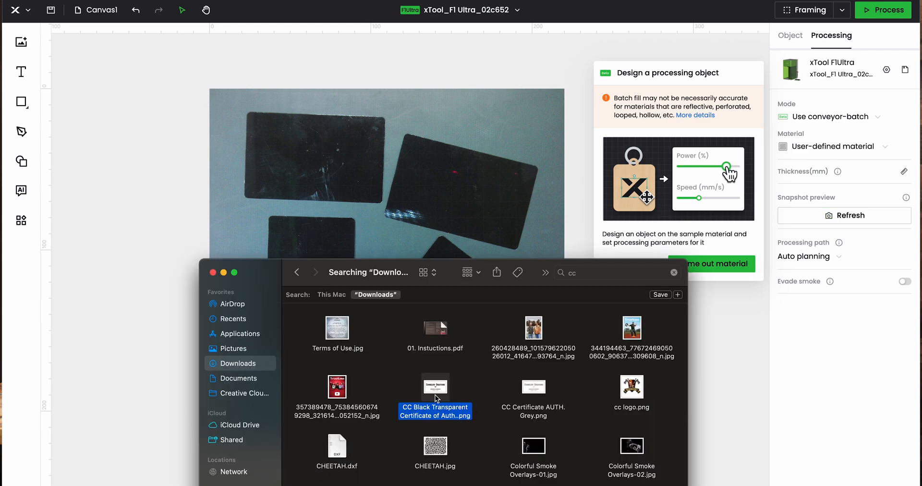
# Step: Import the black transparent certificate PNG, scaled to fit, and place it on the top-left card
pyautogui.doubleClick(435, 388)
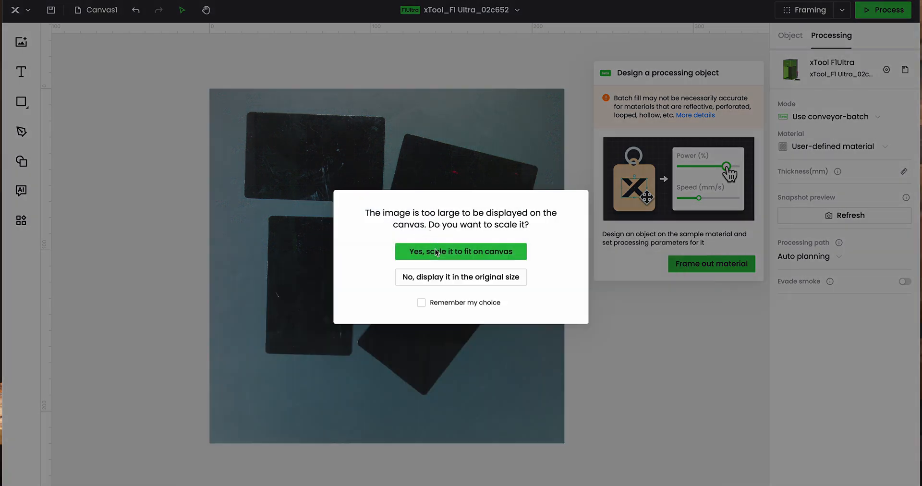
pyautogui.click(461, 252)
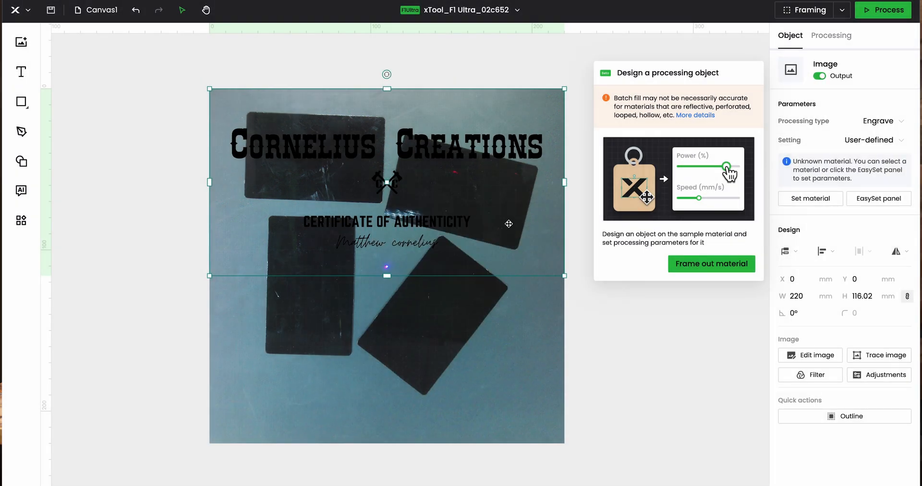
pyautogui.click(831, 35)
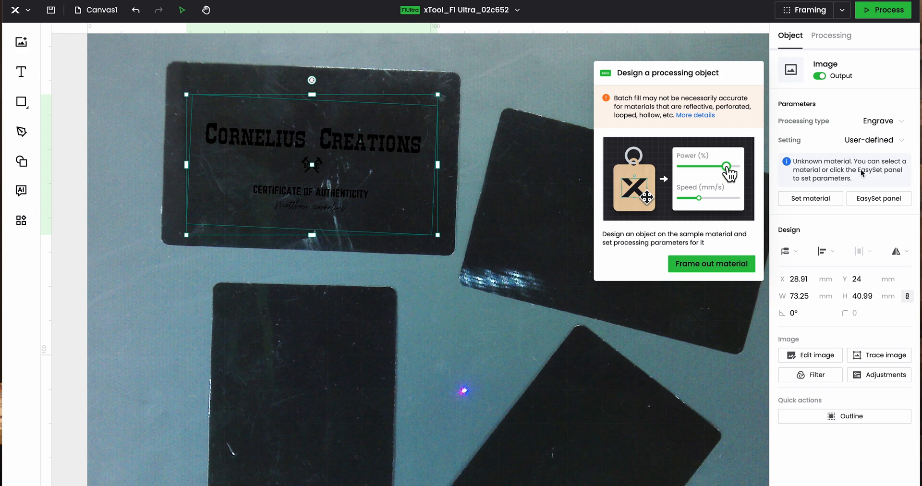
# Step: In EasySet, set the certificate to Fiber IR laser at 90% power
pyautogui.click(879, 199)
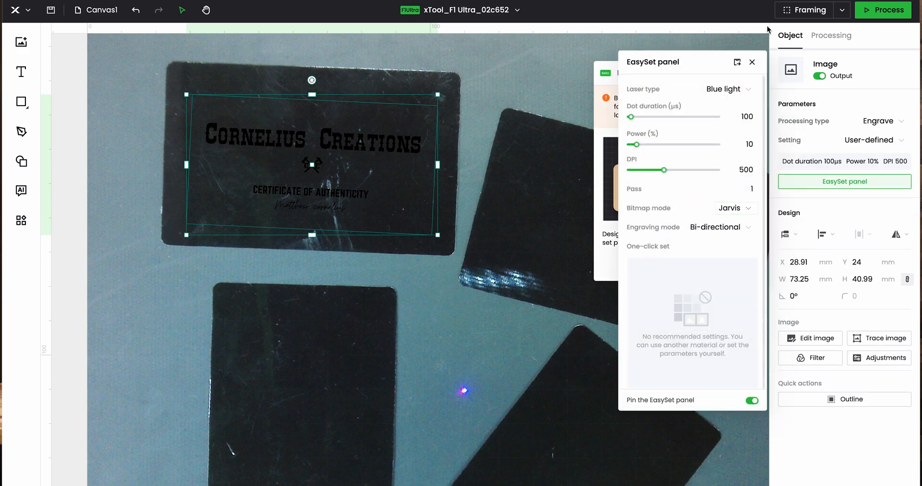
pyautogui.click(729, 89)
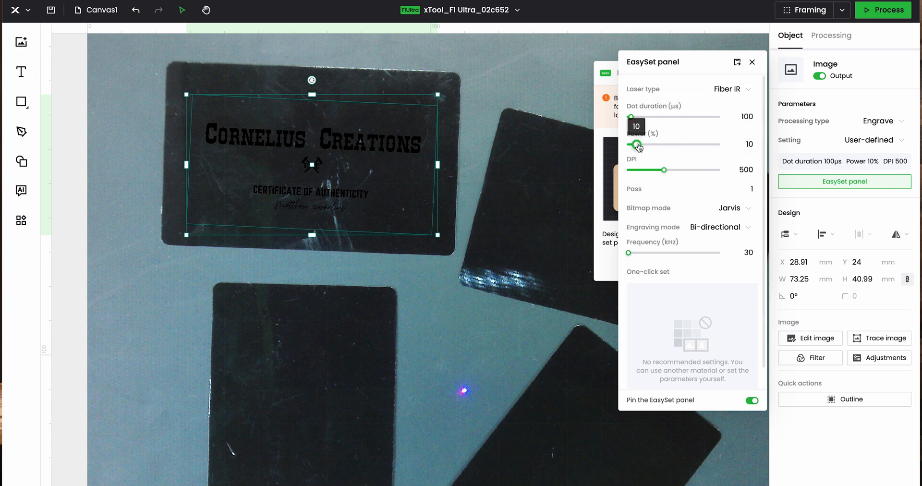
pyautogui.moveTo(629, 145); pyautogui.dragTo(719, 145)
pyautogui.write('90')
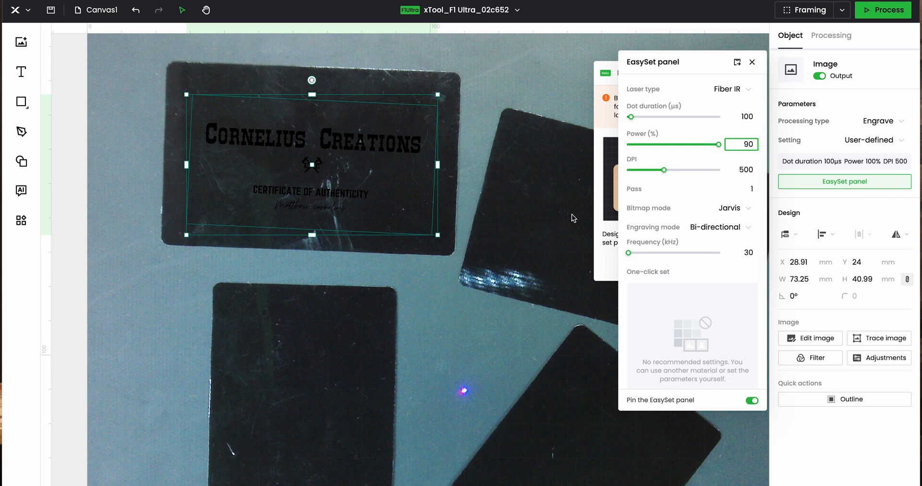
pyautogui.click(752, 63)
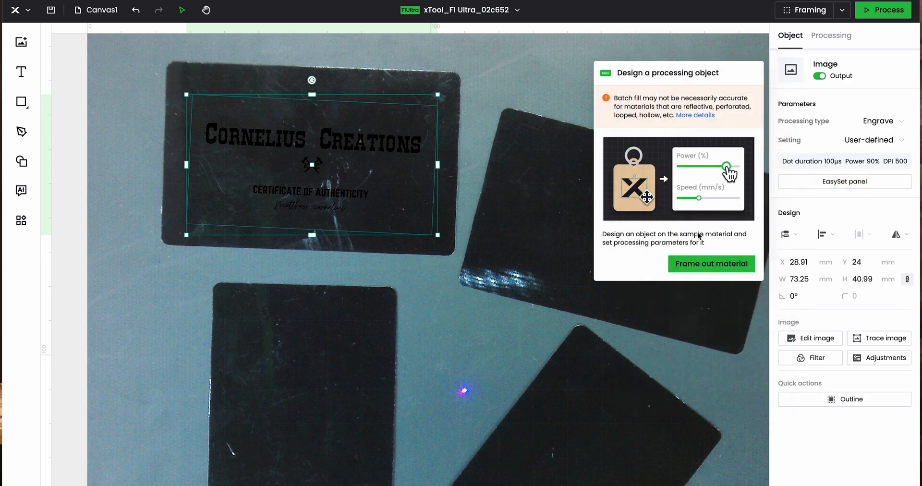
# Step: Frame out the top-left card as the sample material and save the bounding box
pyautogui.click(711, 265)
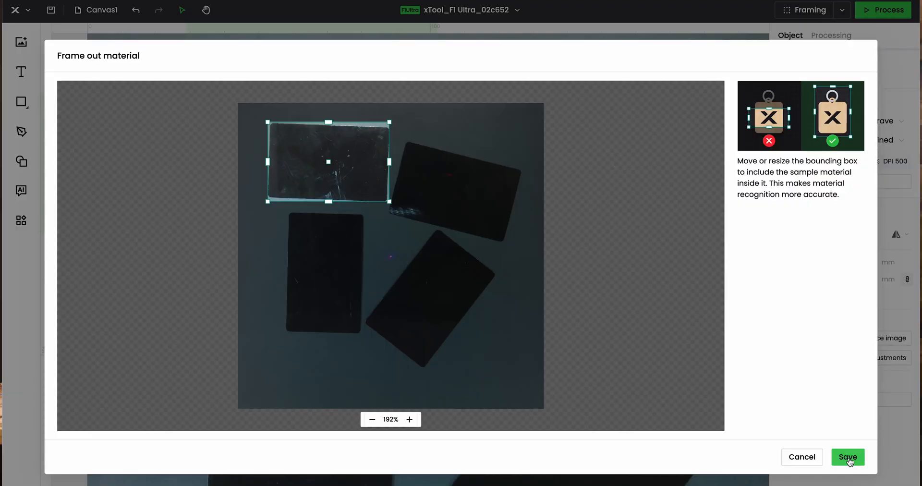
pyautogui.click(847, 457)
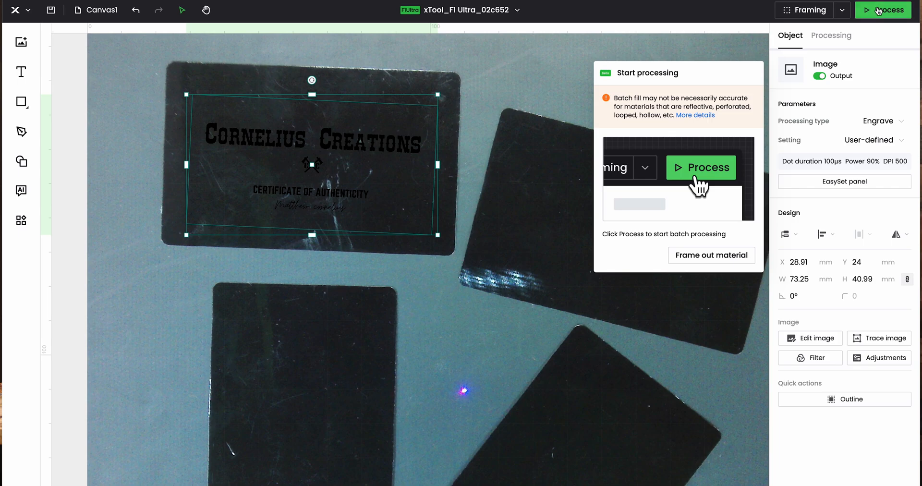
# Step: Start batch processing the certificate image onto the business cards
pyautogui.click(701, 168)
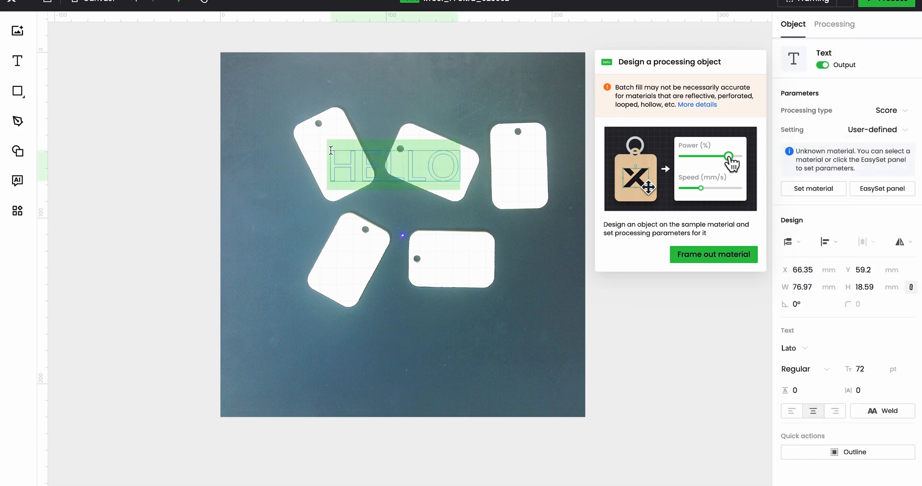
# Step: Enter 'Test' text, frame a sample dog tag, and start engraving it on all five tags
pyautogui.write('Test')
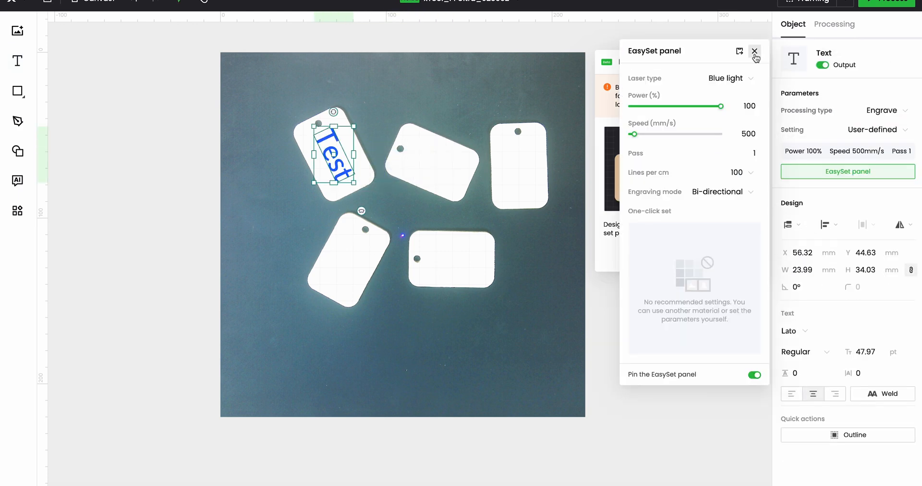
pyautogui.click(755, 52)
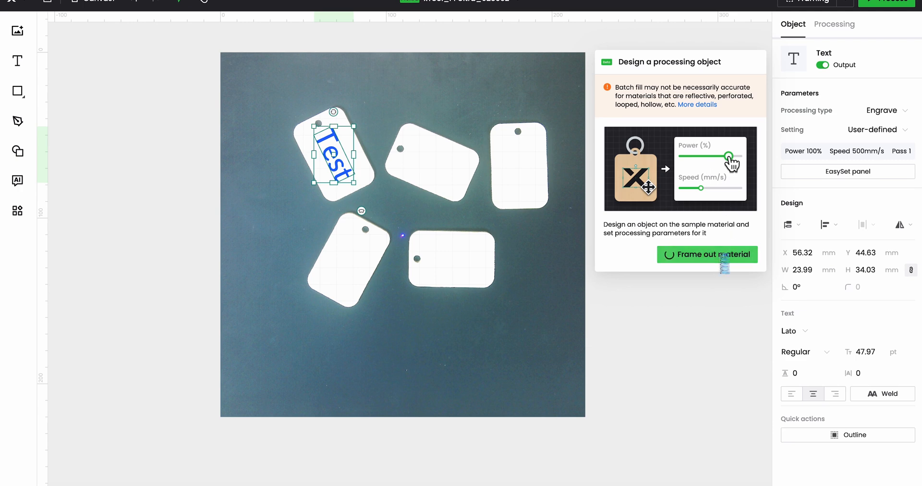
pyautogui.click(707, 255)
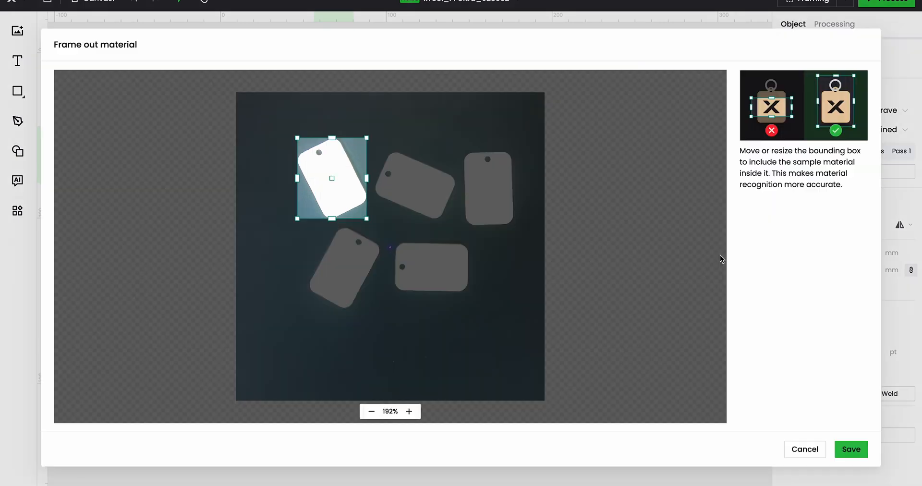
pyautogui.click(851, 450)
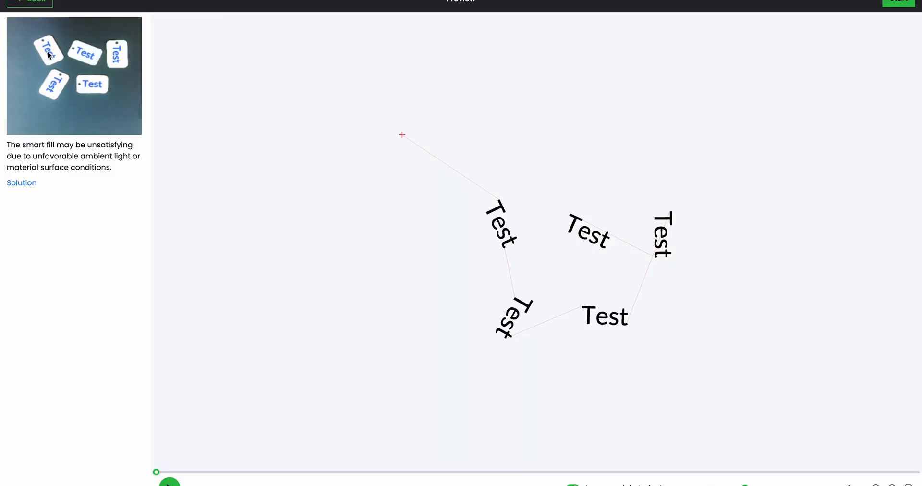
pyautogui.moveTo(54, 32)
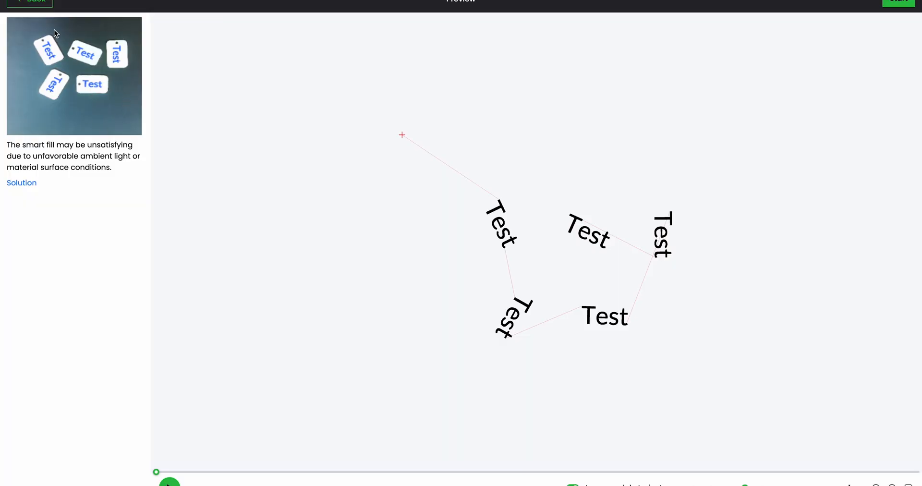
pyautogui.moveTo(505, 169)
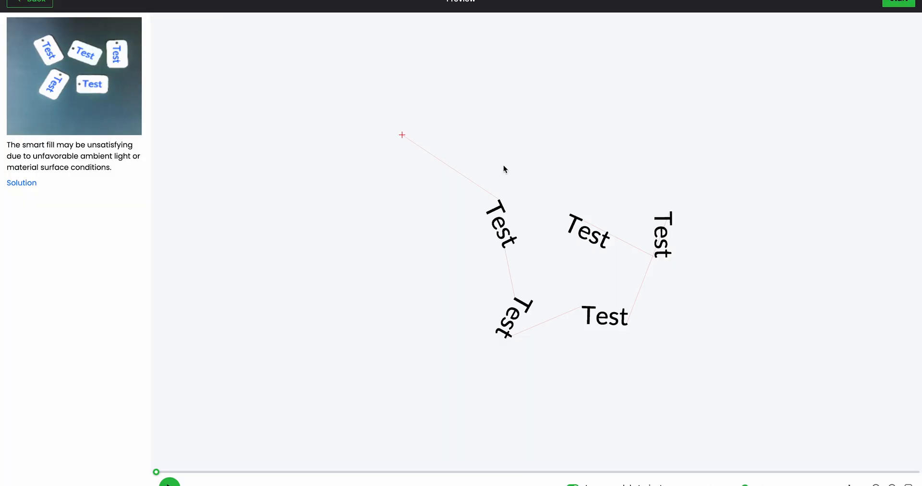
pyautogui.moveTo(810, 140)
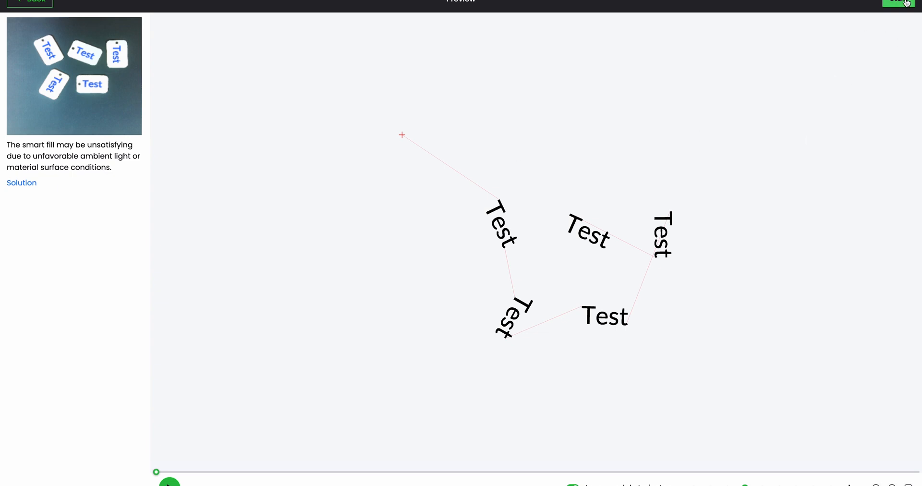
pyautogui.click(900, 1)
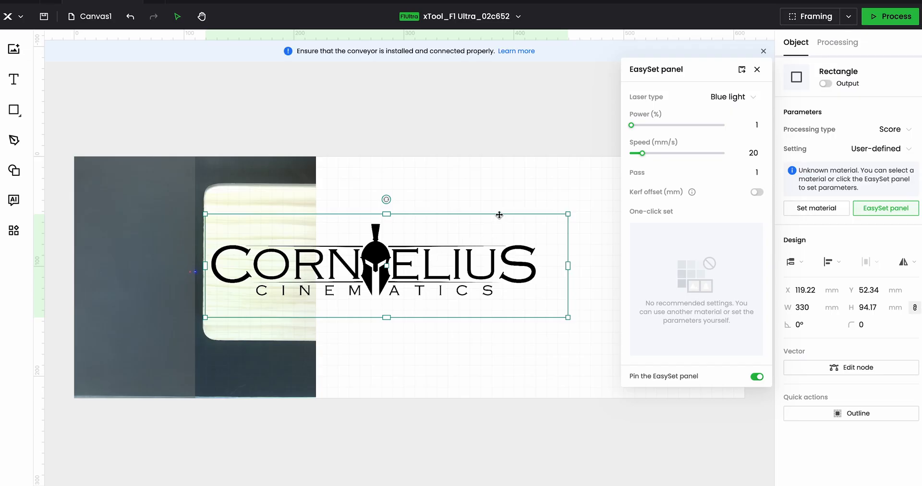
pyautogui.moveTo(837, 97)
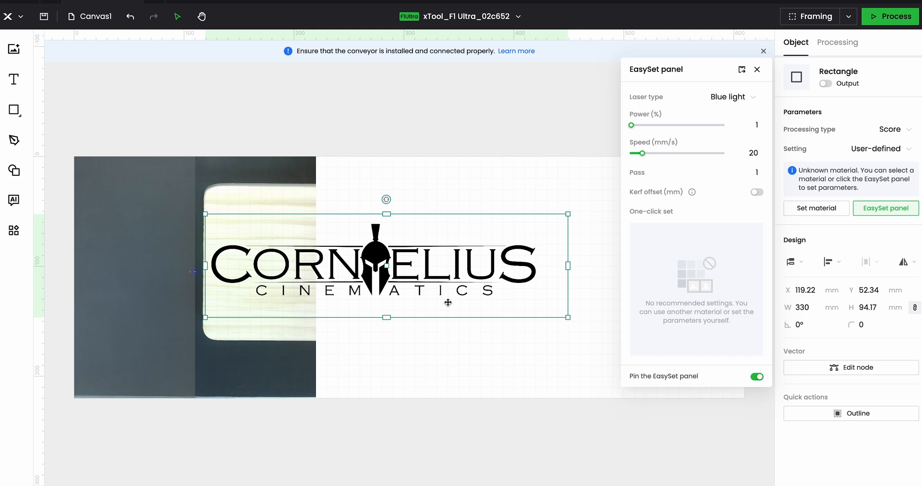
pyautogui.moveTo(227, 315)
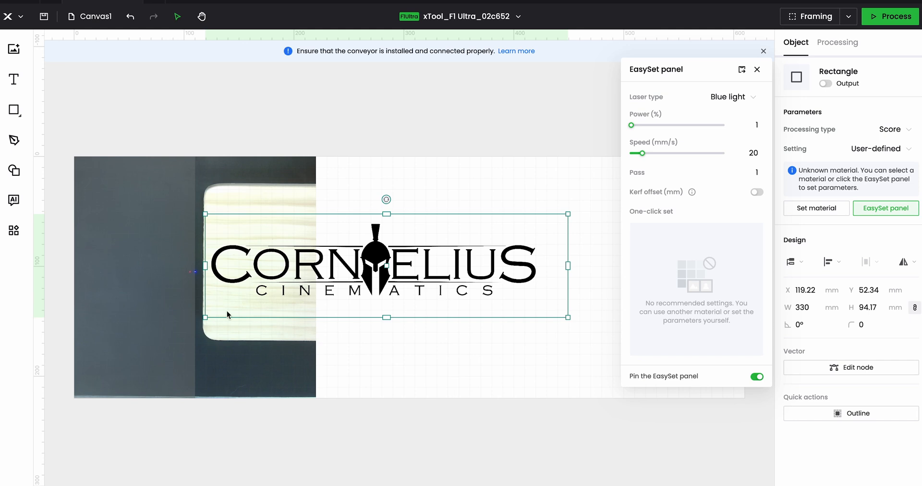
pyautogui.moveTo(411, 272)
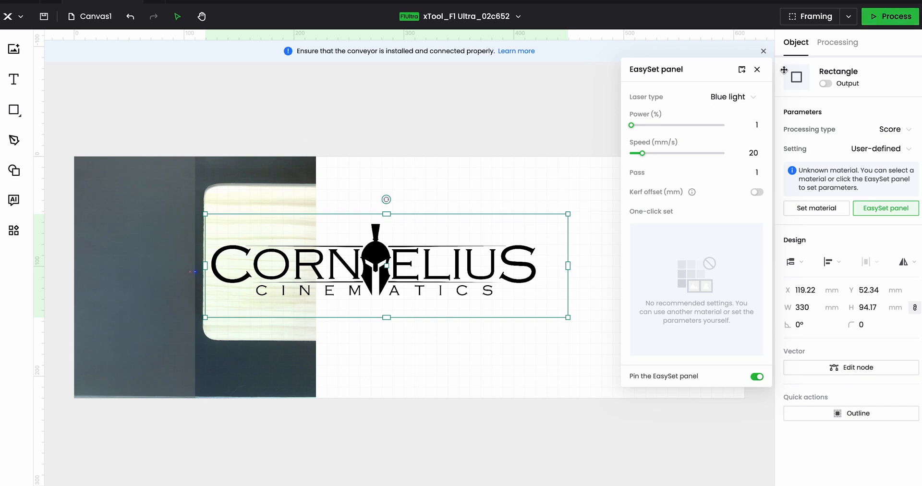
# Step: Process the Cornelius Cinematics logo over the paddle to generate its preview
pyautogui.click(896, 16)
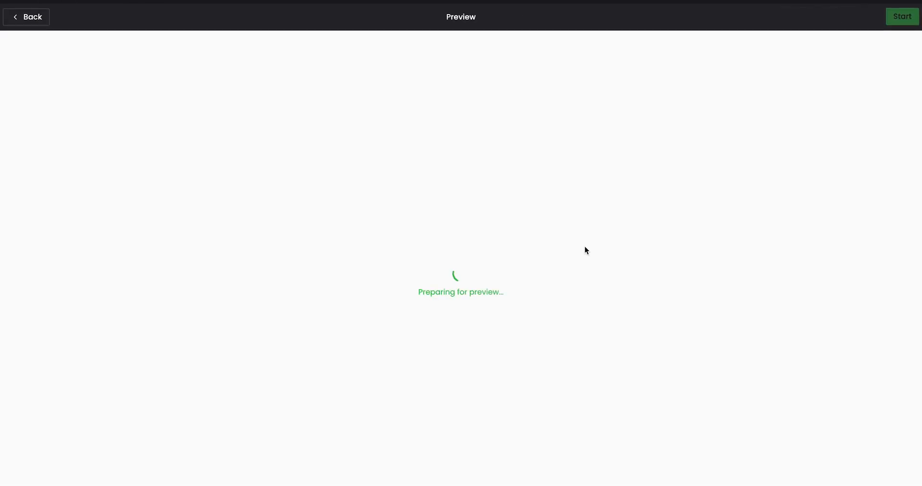